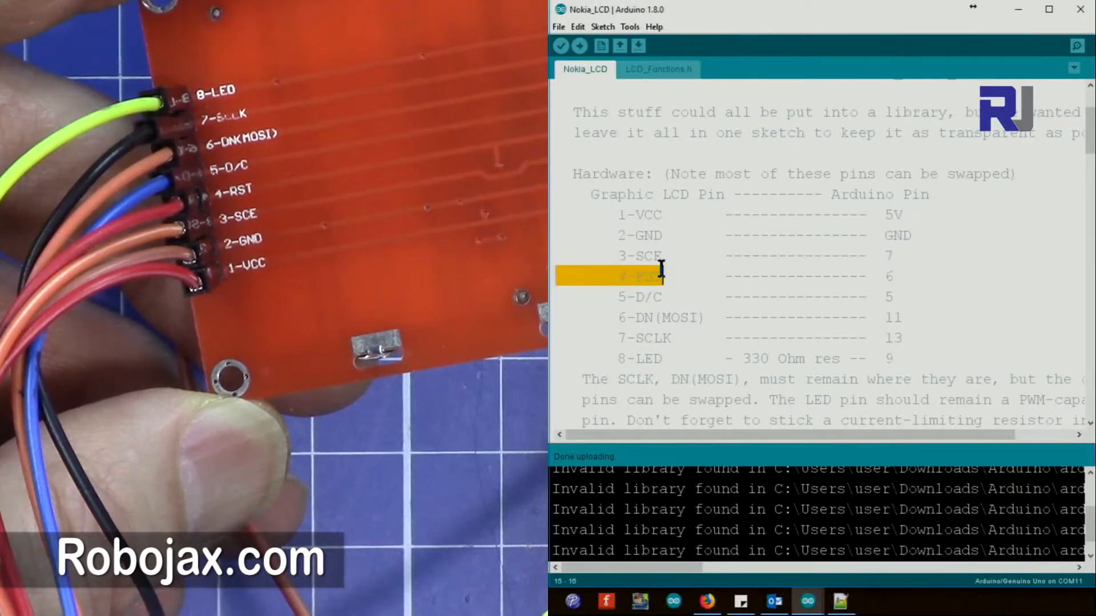
# Point out the RST and LED pin rows in the wiring notes and the serial baud rate in setup
pyautogui.moveTo(632, 275); pyautogui.dragTo(895, 275)
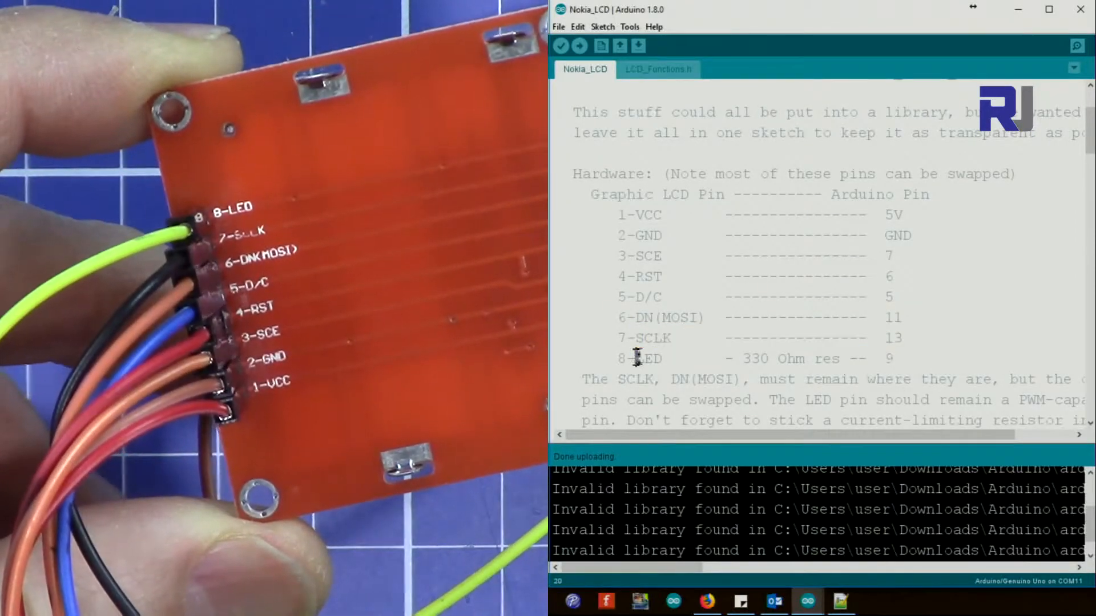
pyautogui.moveTo(636, 357); pyautogui.dragTo(888, 357)
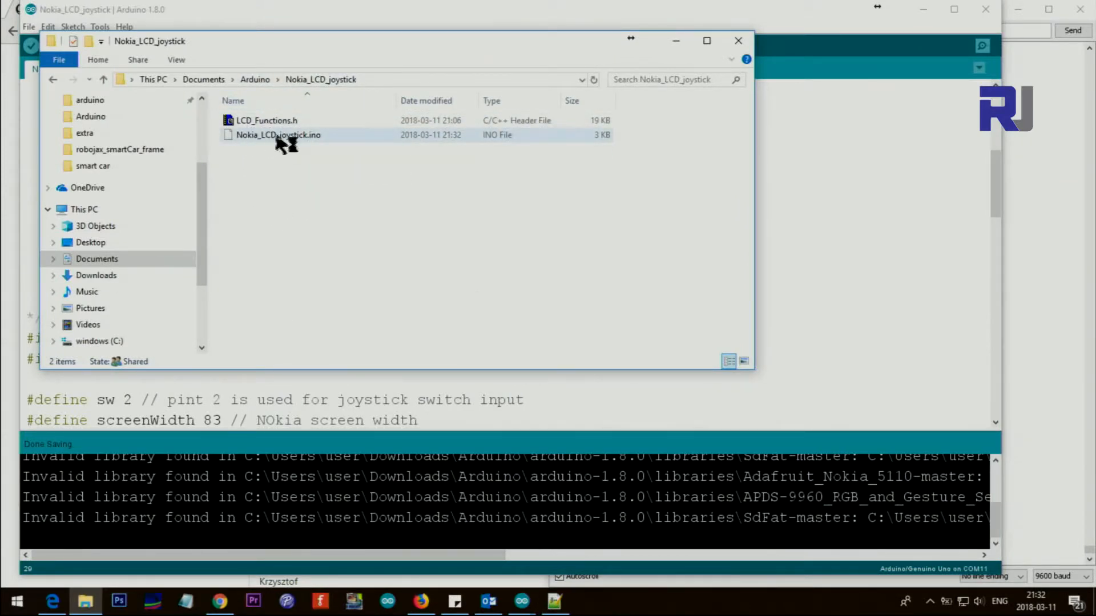
pyautogui.moveTo(315, 139)
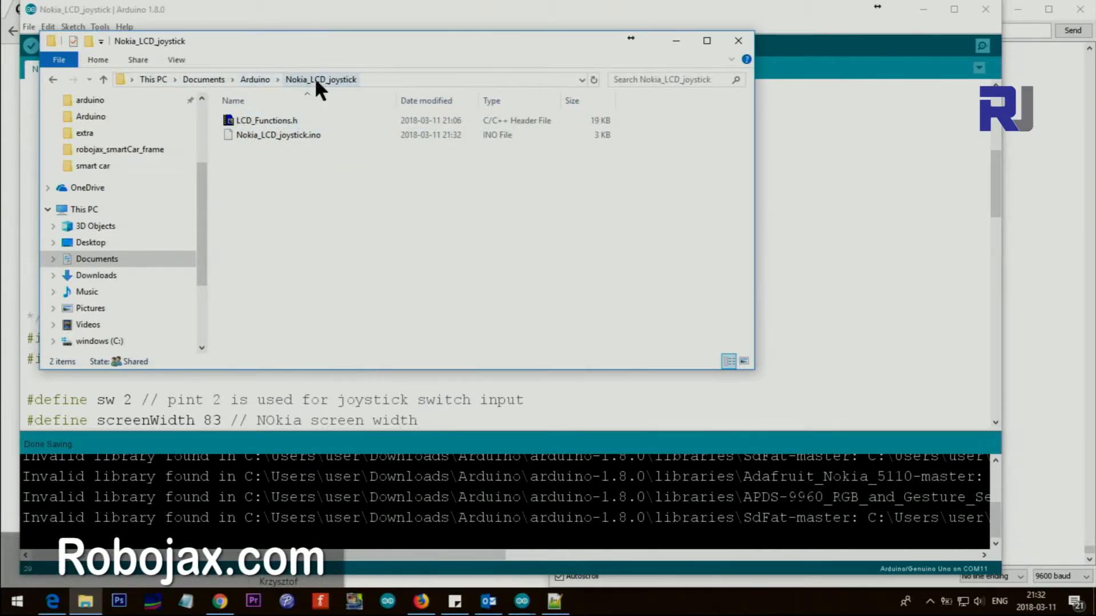
pyautogui.moveTo(266, 120)
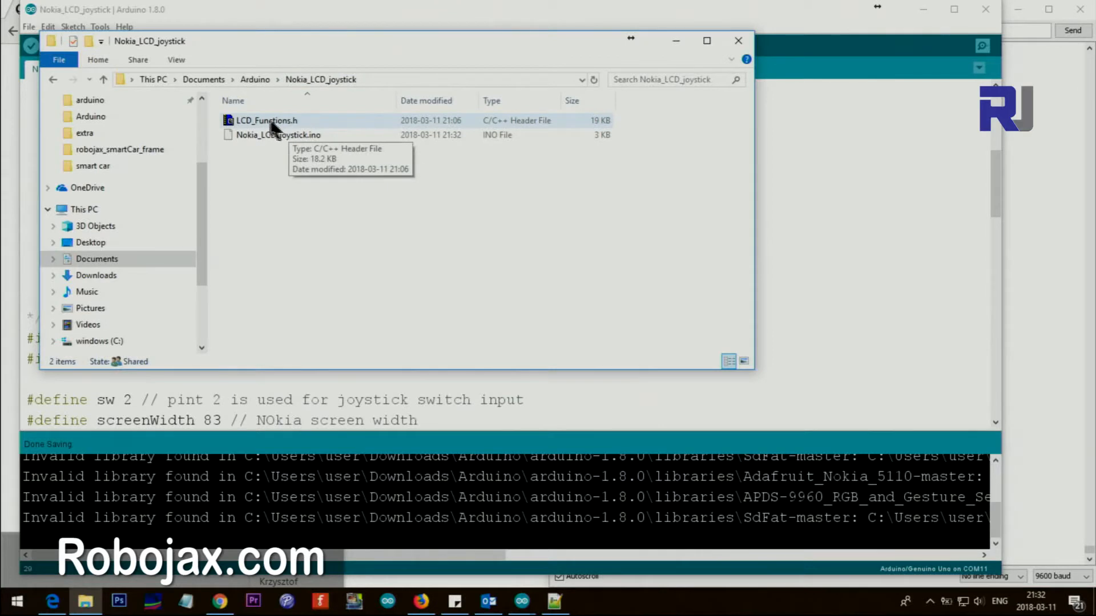
pyautogui.moveTo(273, 154)
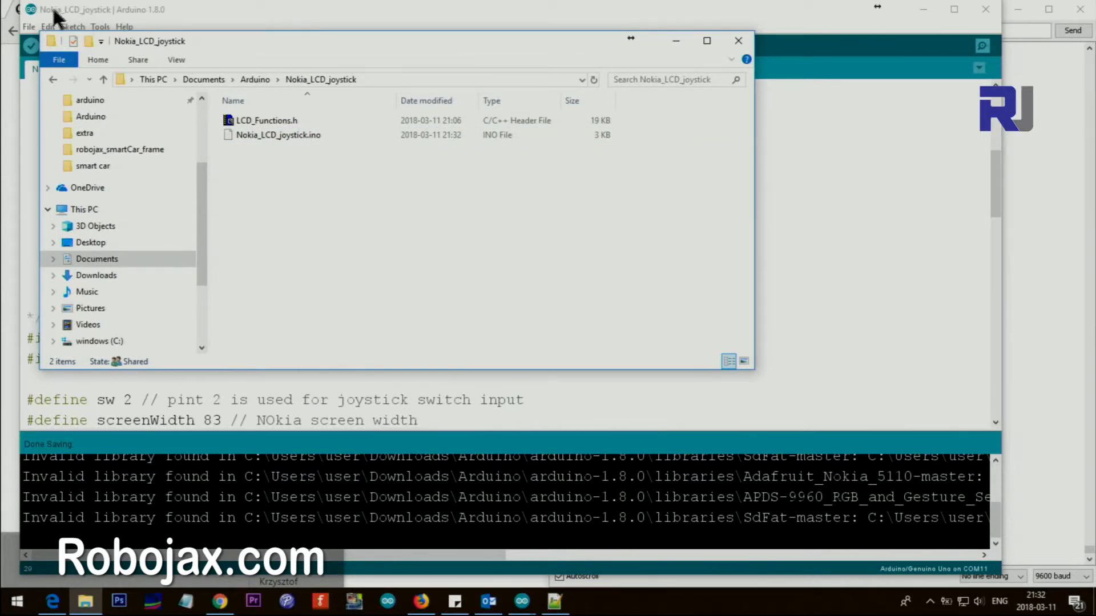
pyautogui.moveTo(322, 98)
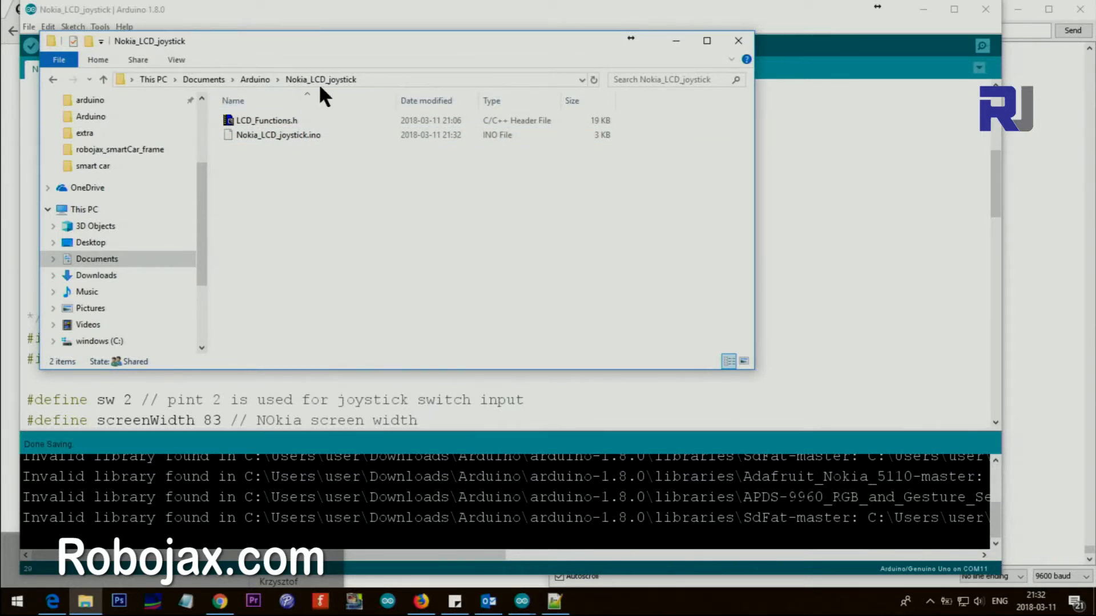
pyautogui.moveTo(277, 135)
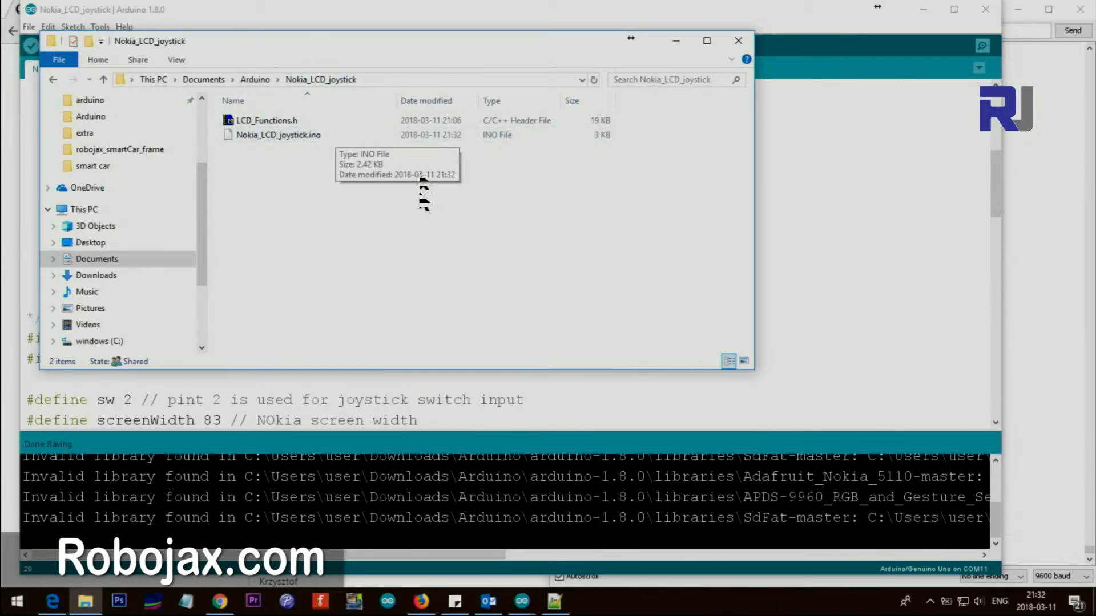
pyautogui.moveTo(309, 192)
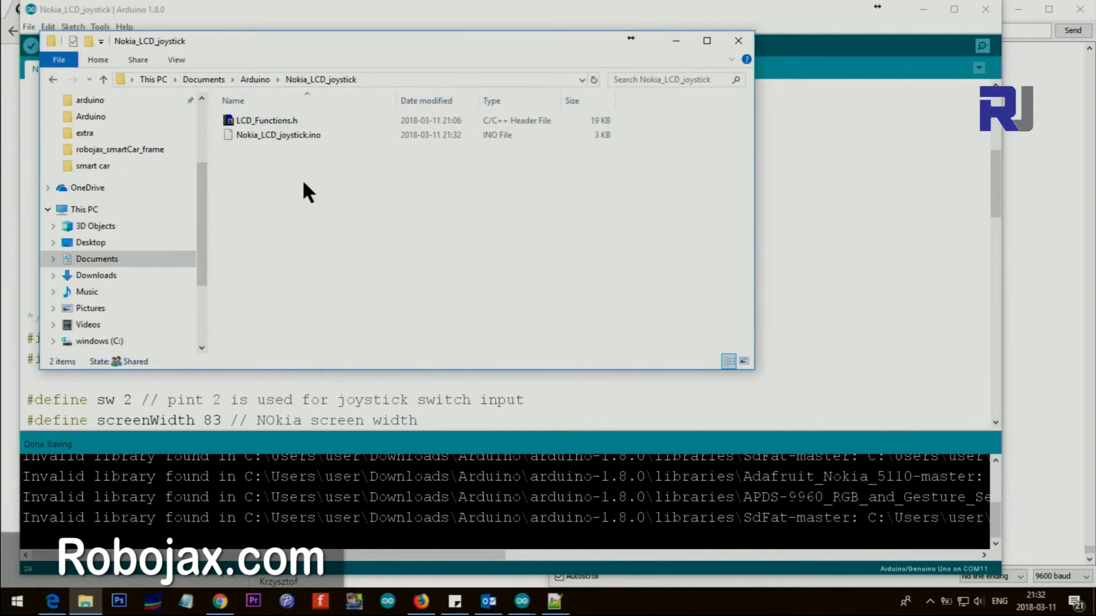
pyautogui.moveTo(807, 278)
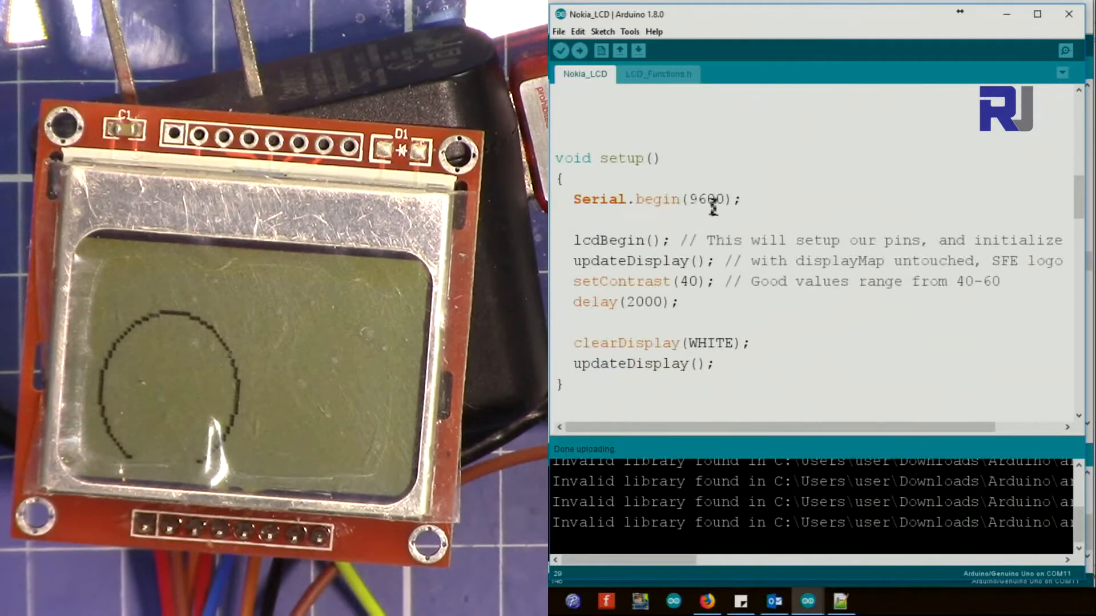
pyautogui.tripleClick(629, 199)
pyautogui.write('//')
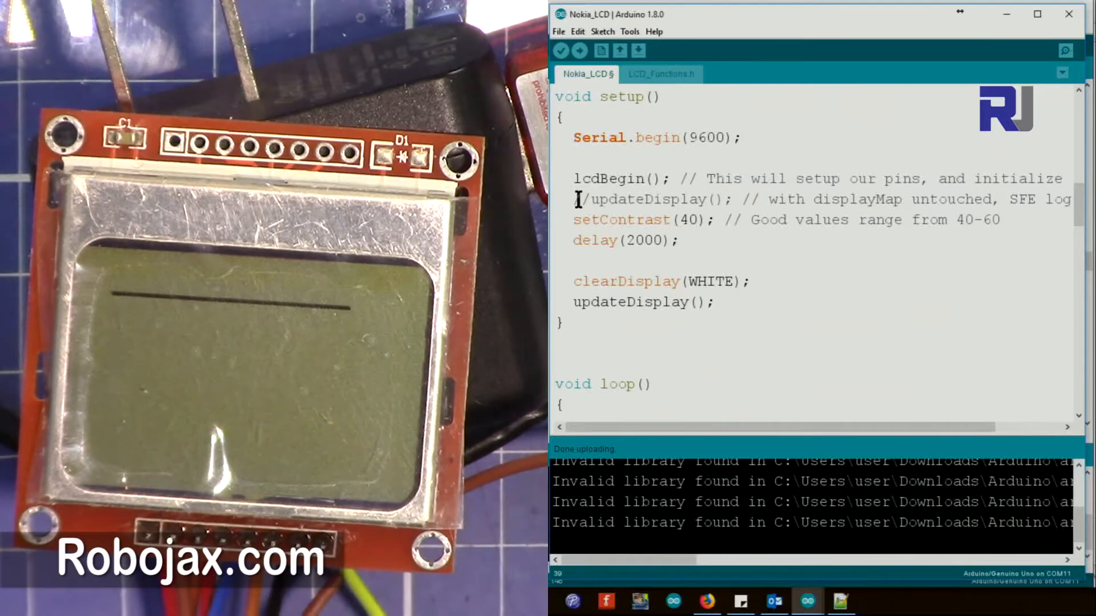
# Comment out the first updateDisplay() call after lcdBegin() so the startup logo is skipped
pyautogui.click(580, 50)
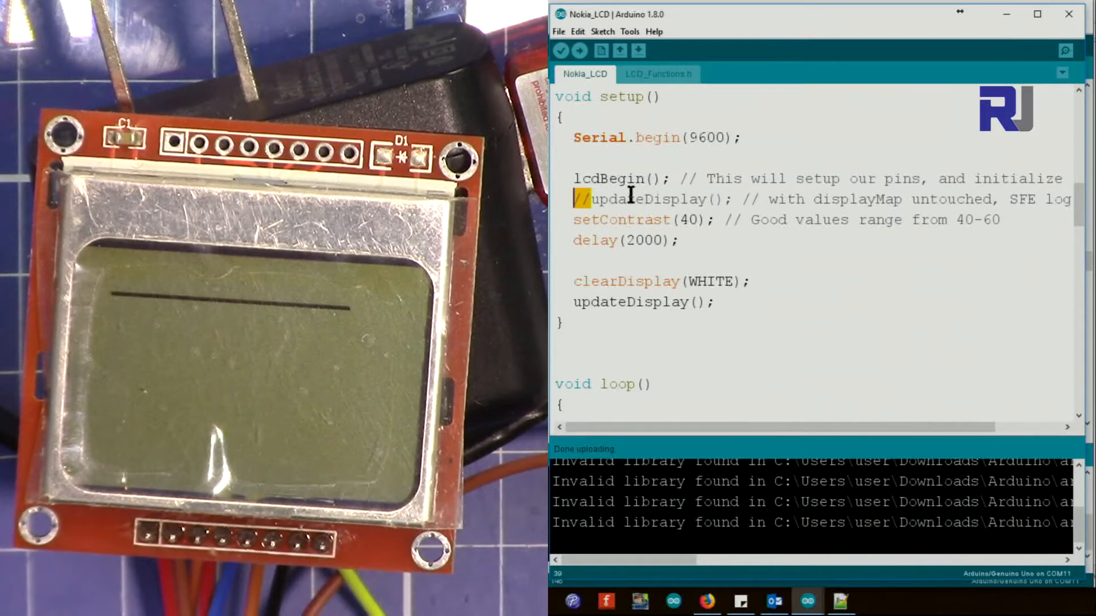
pyautogui.doubleClick(649, 198)
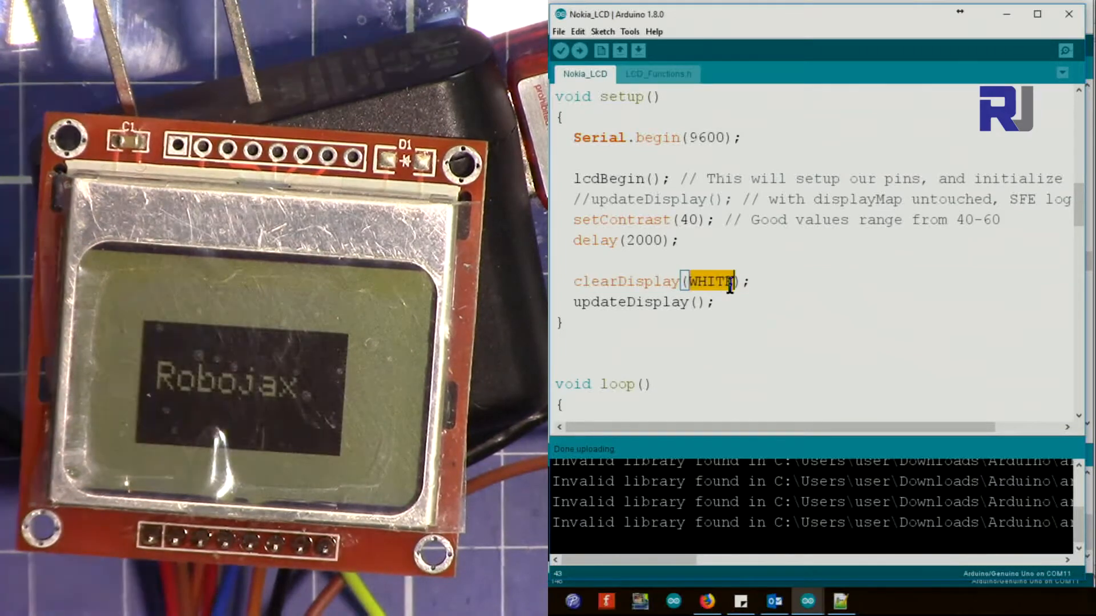
# Replace WHITE with BLACK inside clearDisplay in setup
pyautogui.write('BLA')
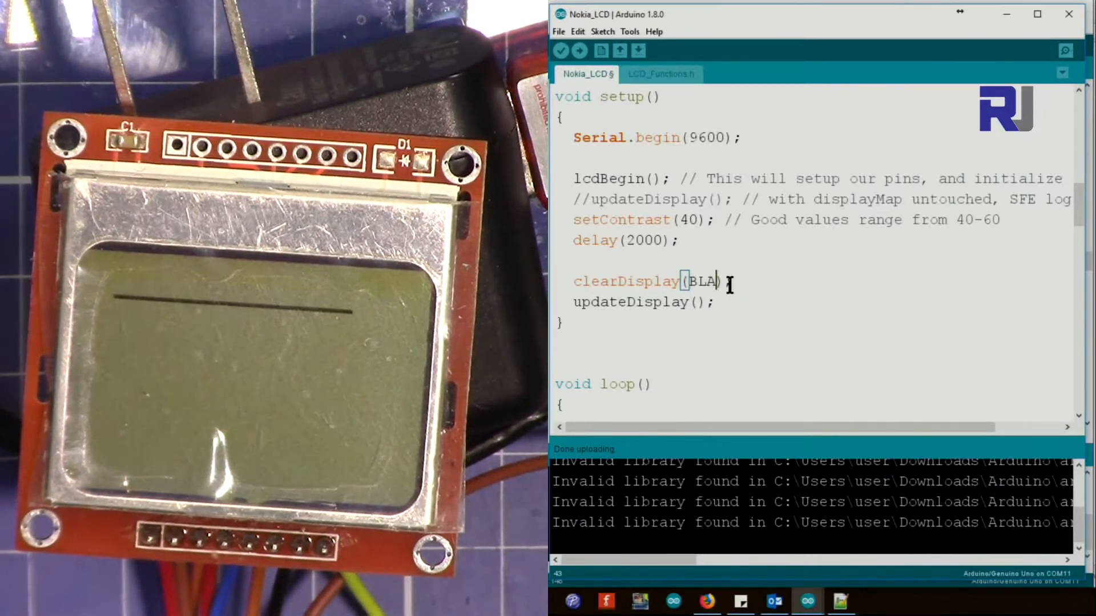
pyautogui.click(579, 50)
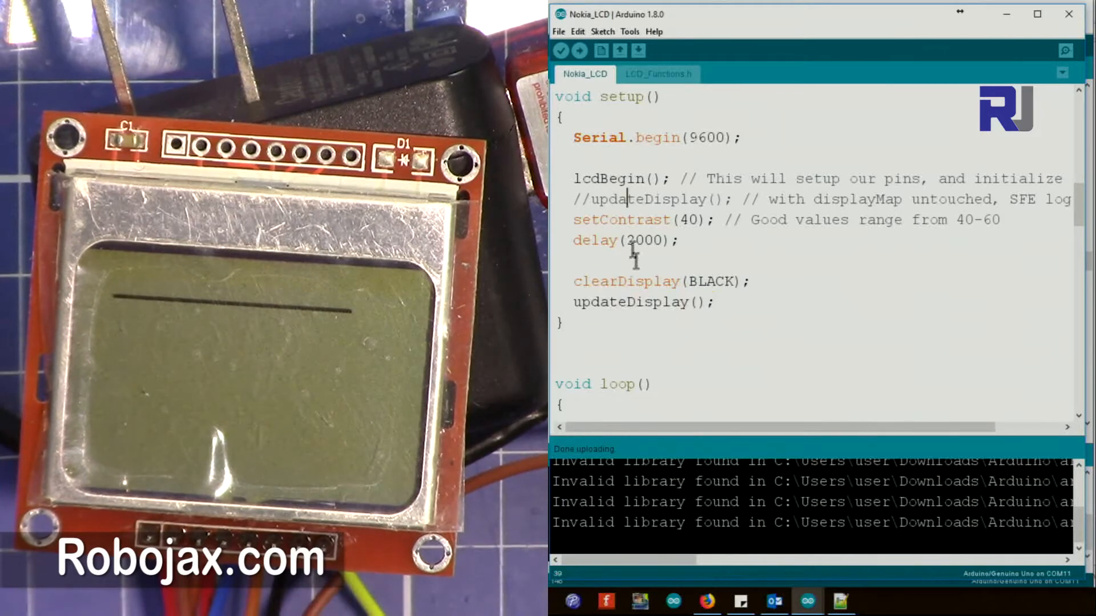
pyautogui.scroll(-3)
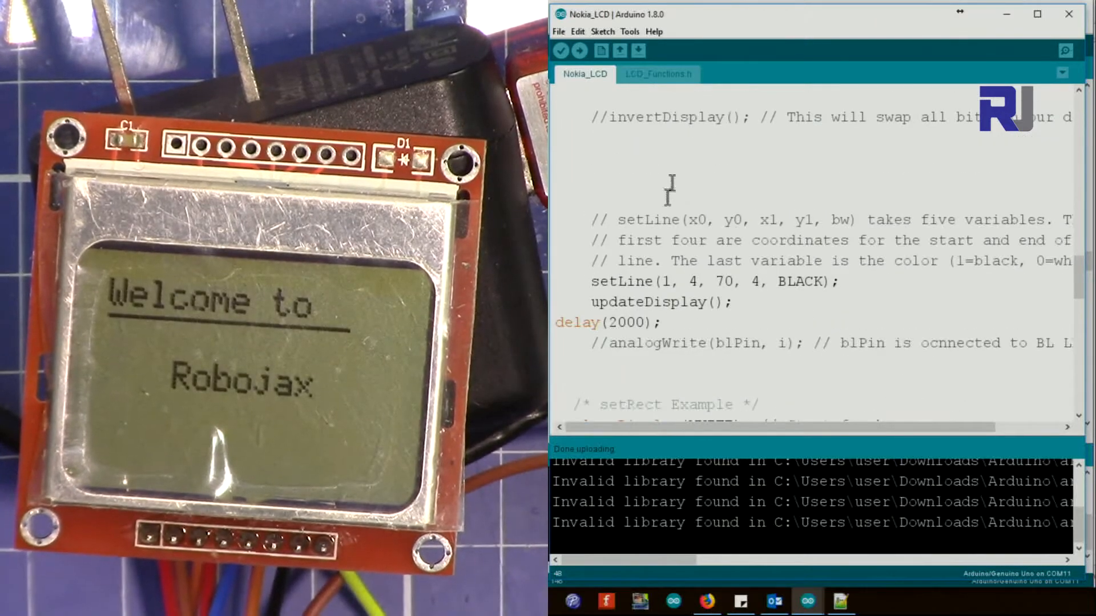
pyautogui.doubleClick(621, 280)
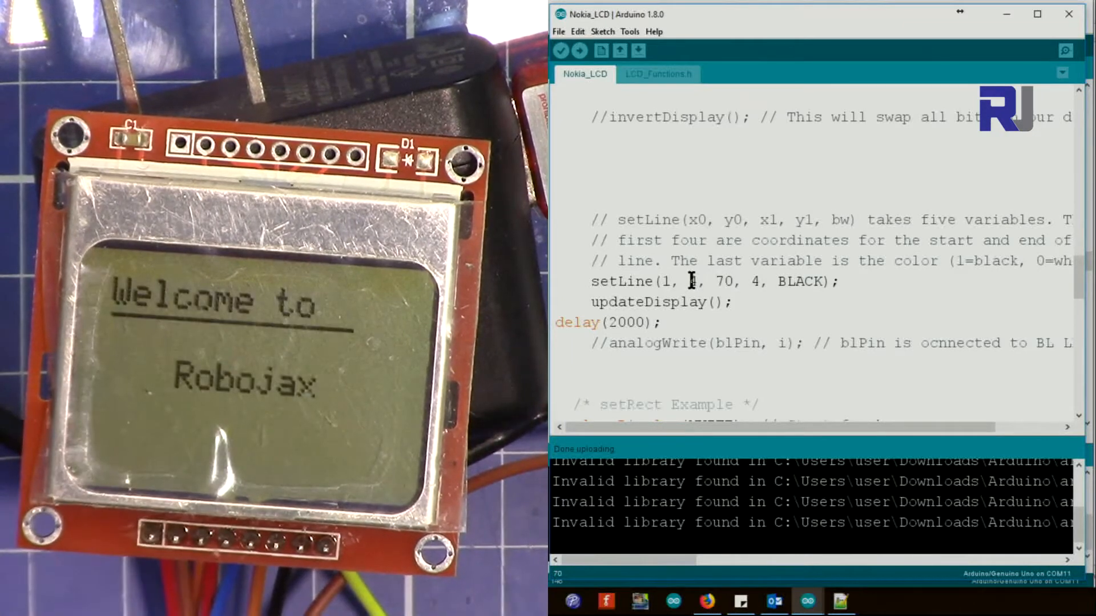
pyautogui.doubleClick(723, 281)
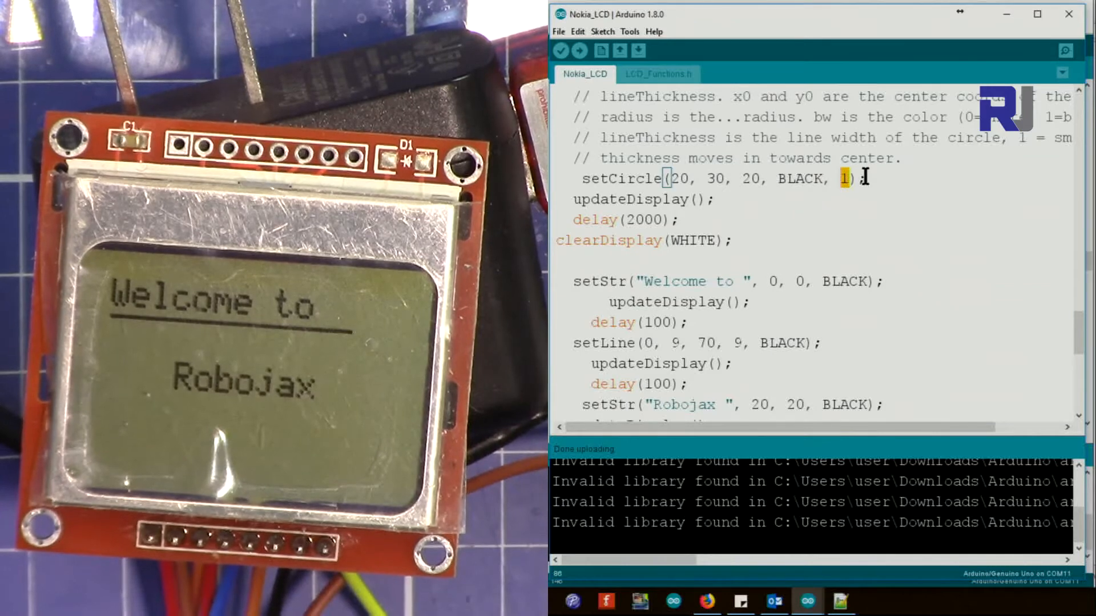
# Change the last setCircle argument to 2 and upload the sketch
pyautogui.write('2')
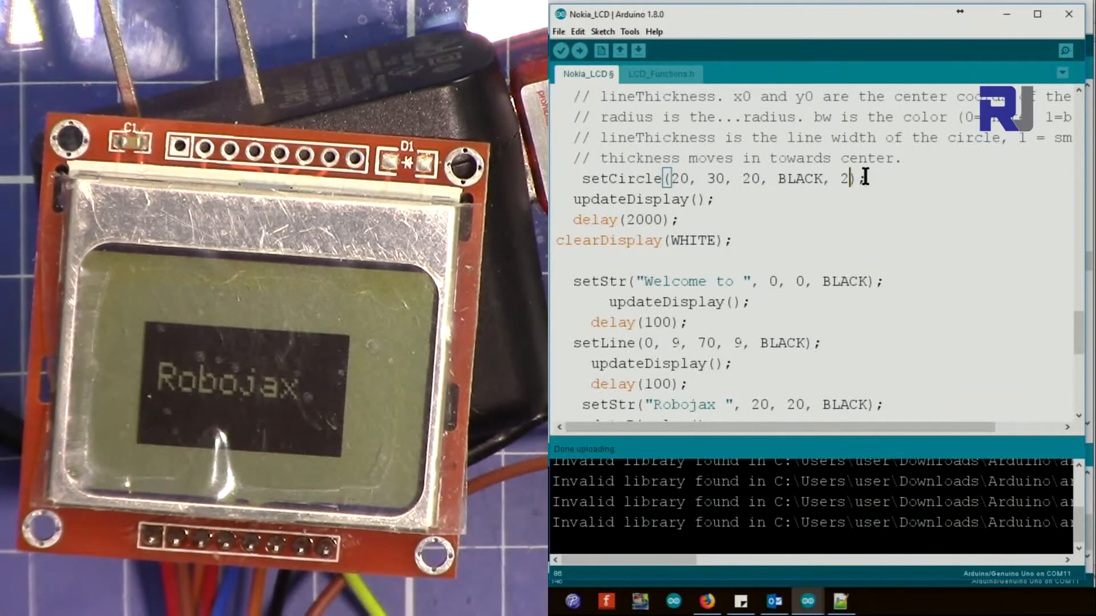
pyautogui.click(580, 50)
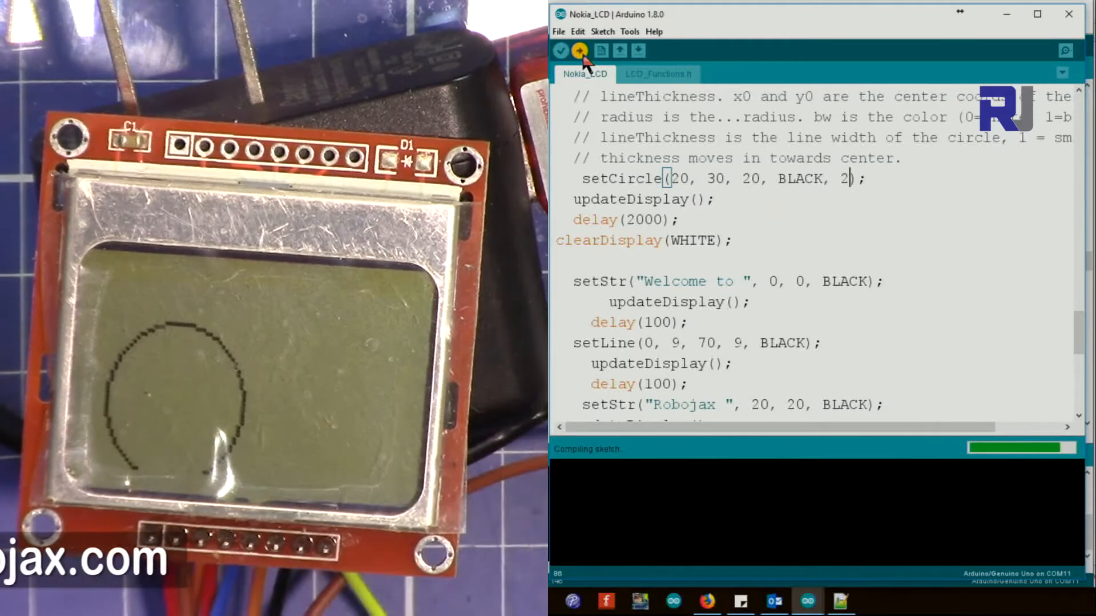
# Finish uploading the thicker-circle sketch and move down to the setRect example
pyautogui.click(578, 51)
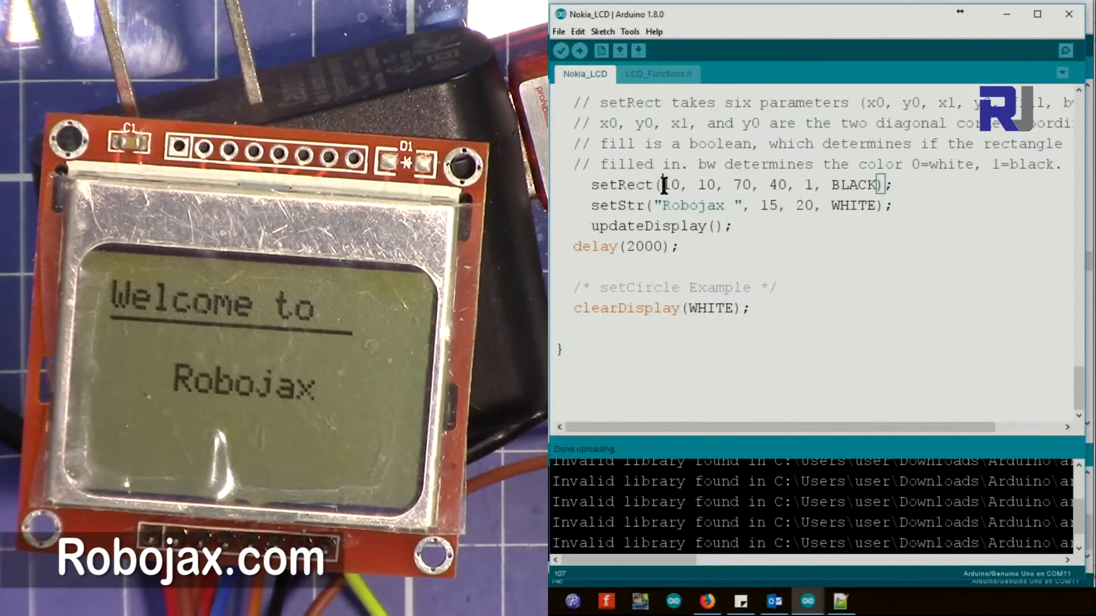
pyautogui.doubleClick(743, 185)
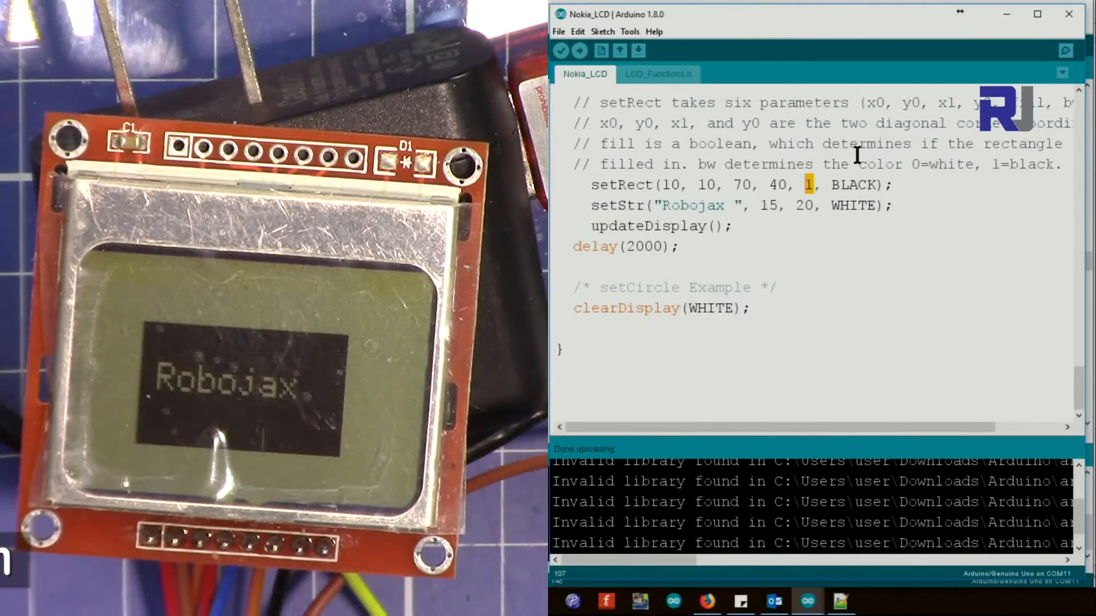
pyautogui.doubleClick(854, 184)
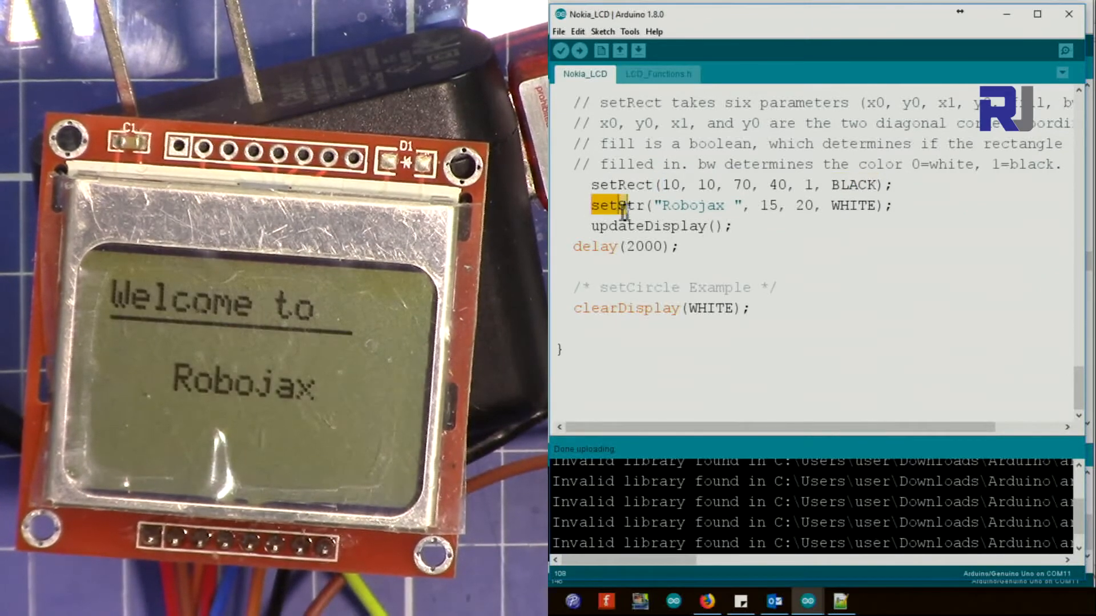
pyautogui.doubleClick(690, 206)
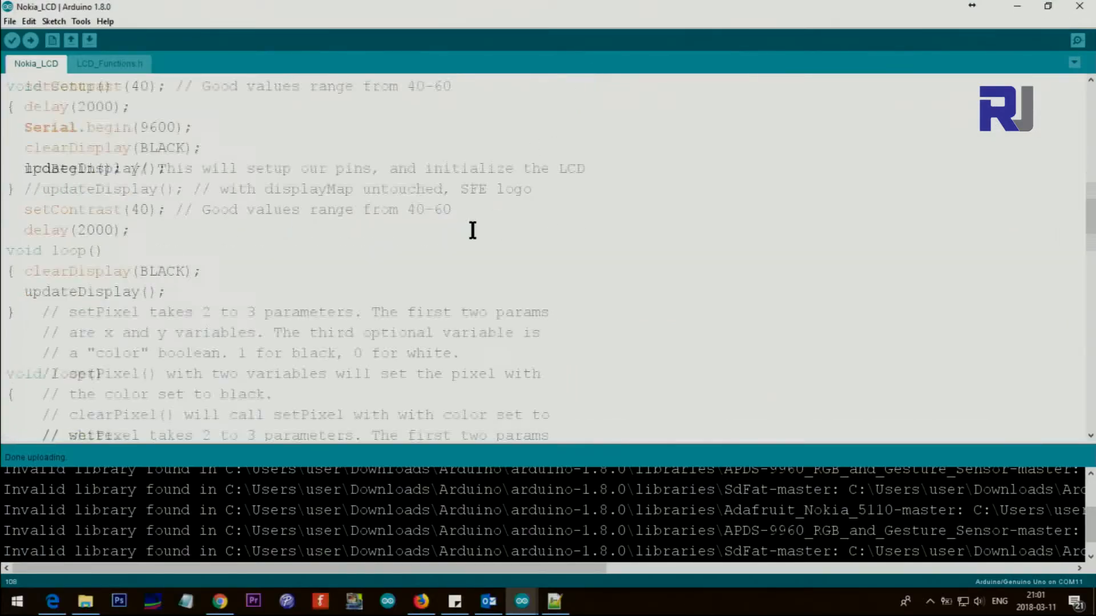
pyautogui.scroll(-3)
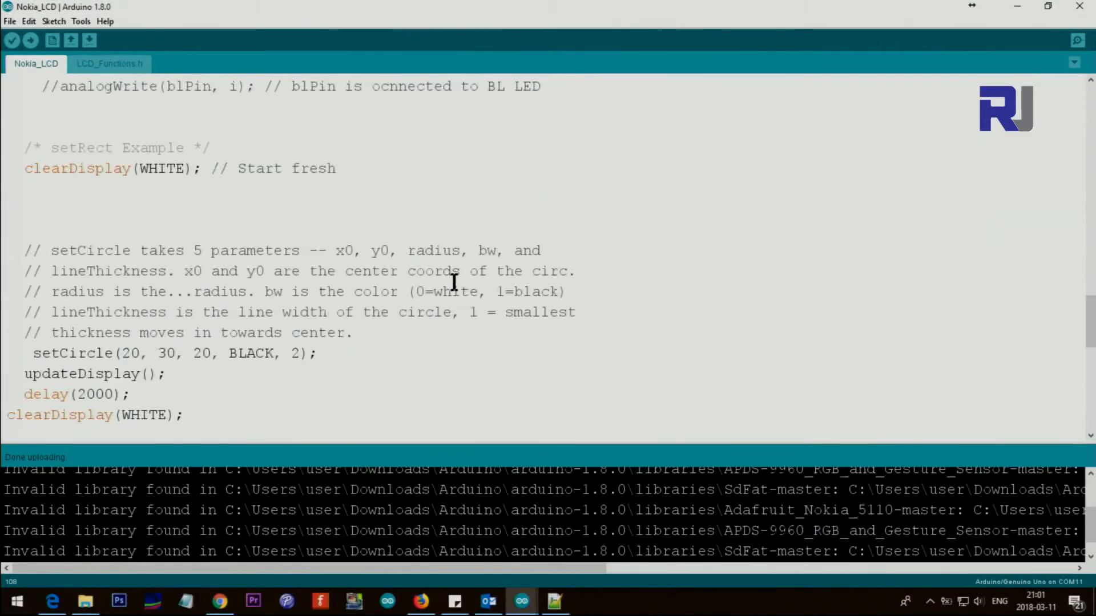
pyautogui.scroll(-3)
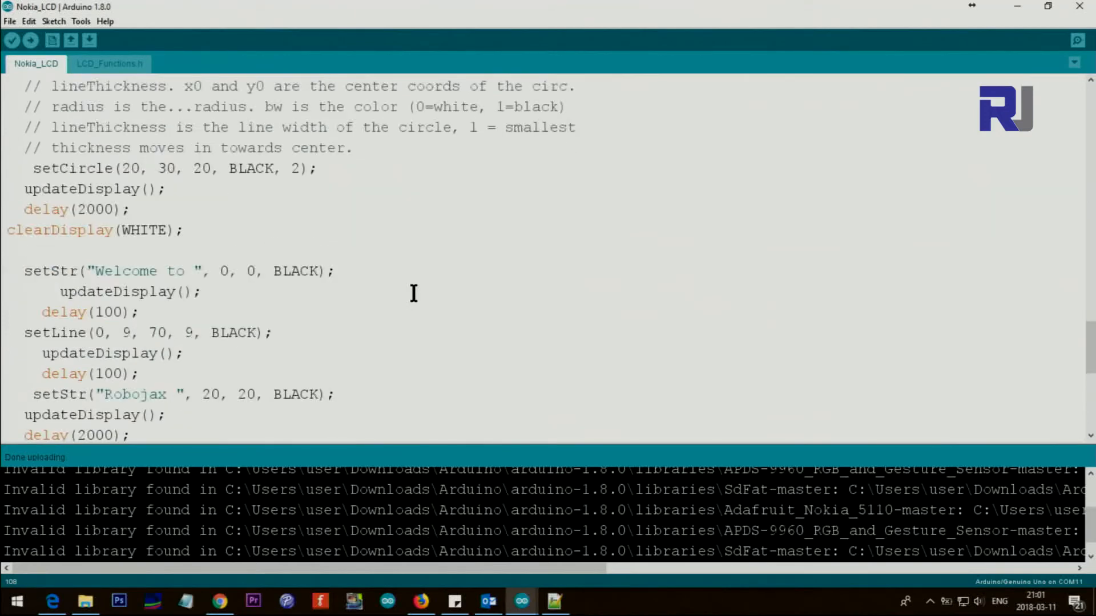
pyautogui.doubleClick(132, 333)
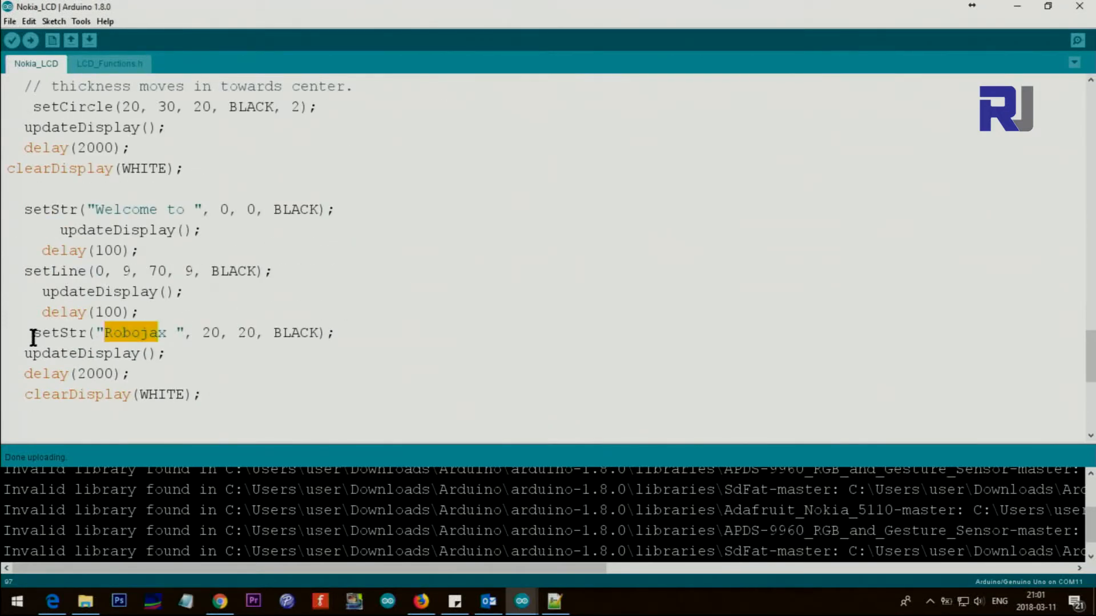
pyautogui.click(106, 332)
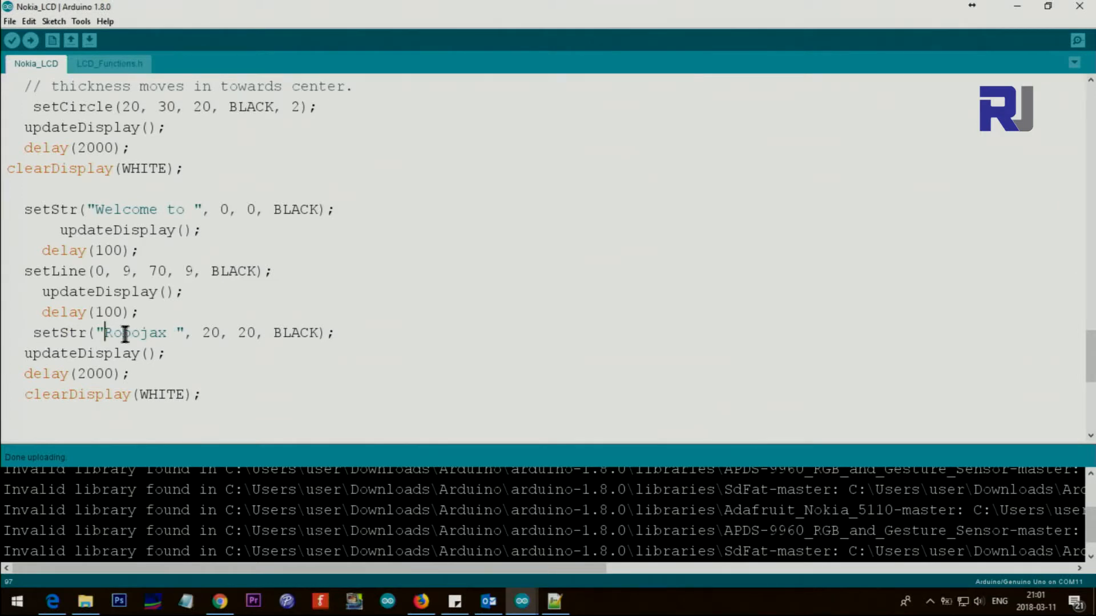
pyautogui.doubleClick(131, 332)
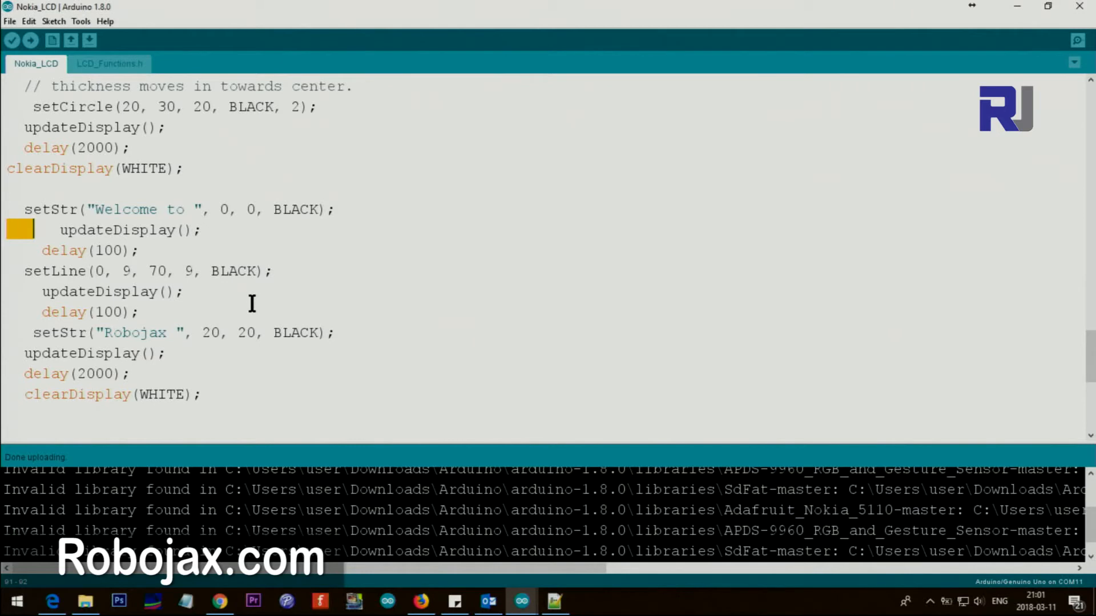
pyautogui.moveTo(225, 322)
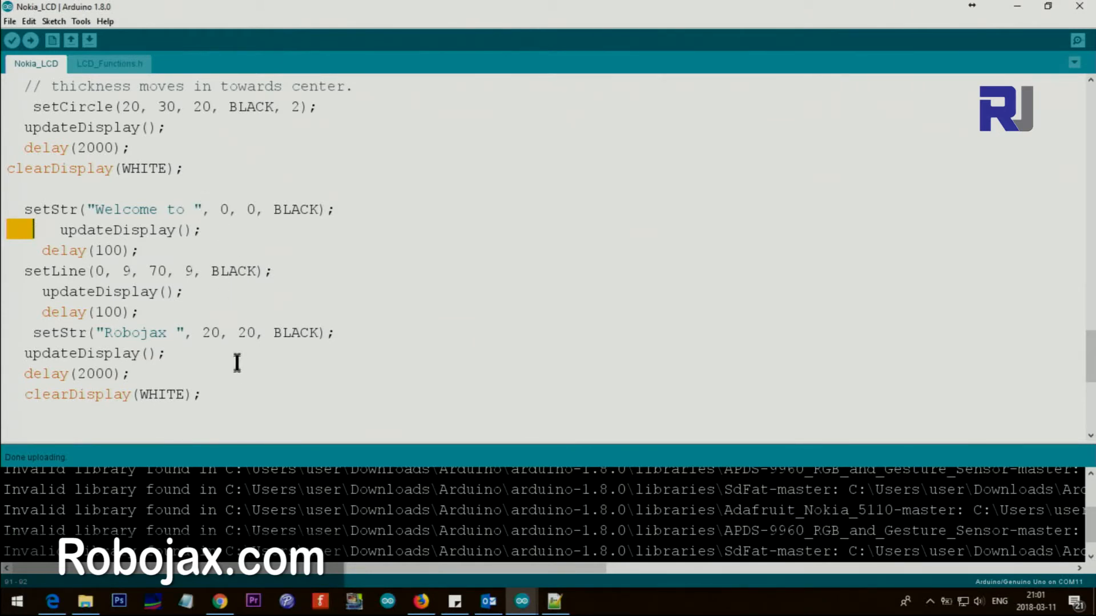
pyautogui.moveTo(246, 317)
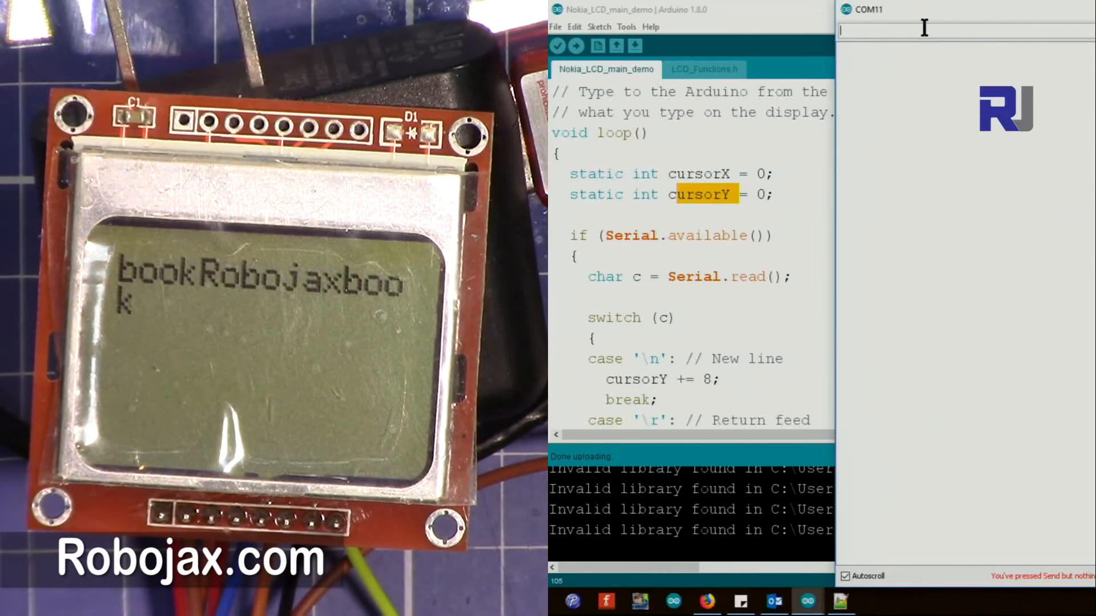
# Send 'I am stude' over the Serial Monitor, then begin typing 'Roboja' as the next message
pyautogui.write('I am student here to lear')
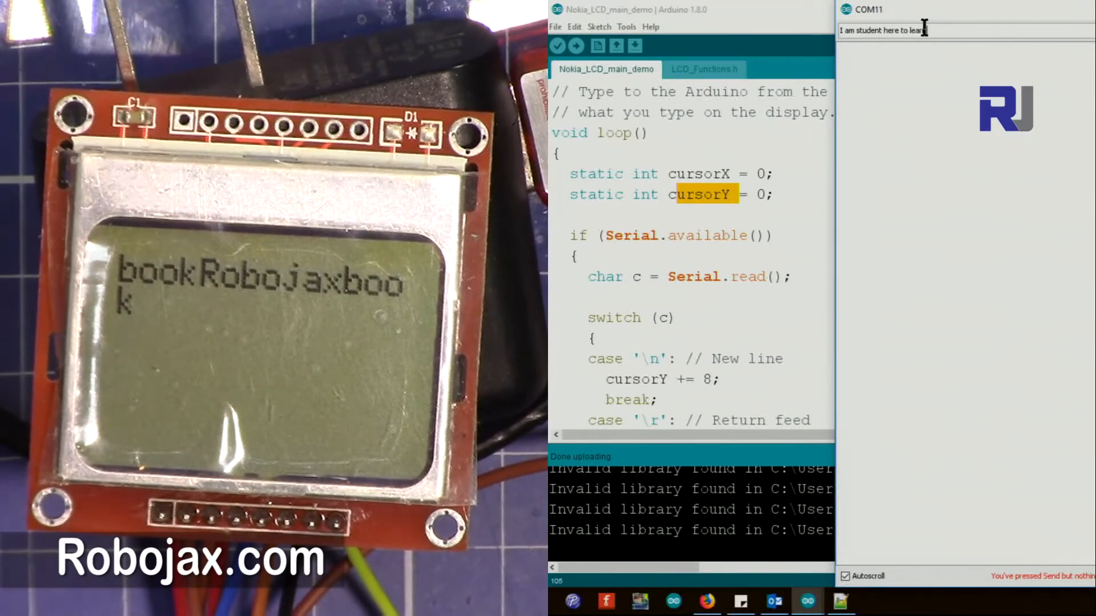
pyautogui.press('enter')
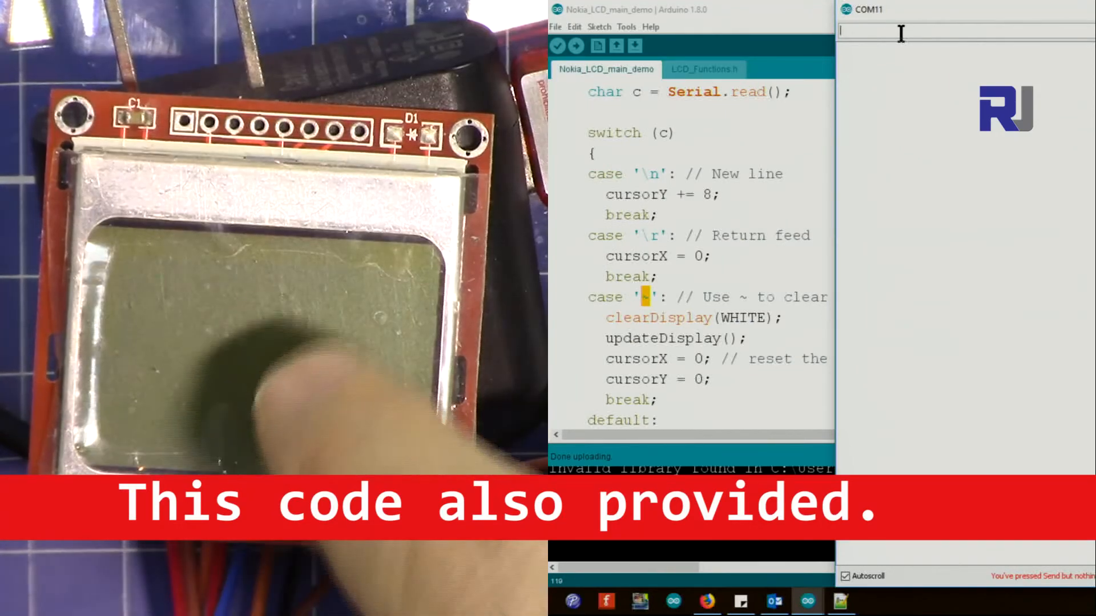
pyautogui.write('Roboja')
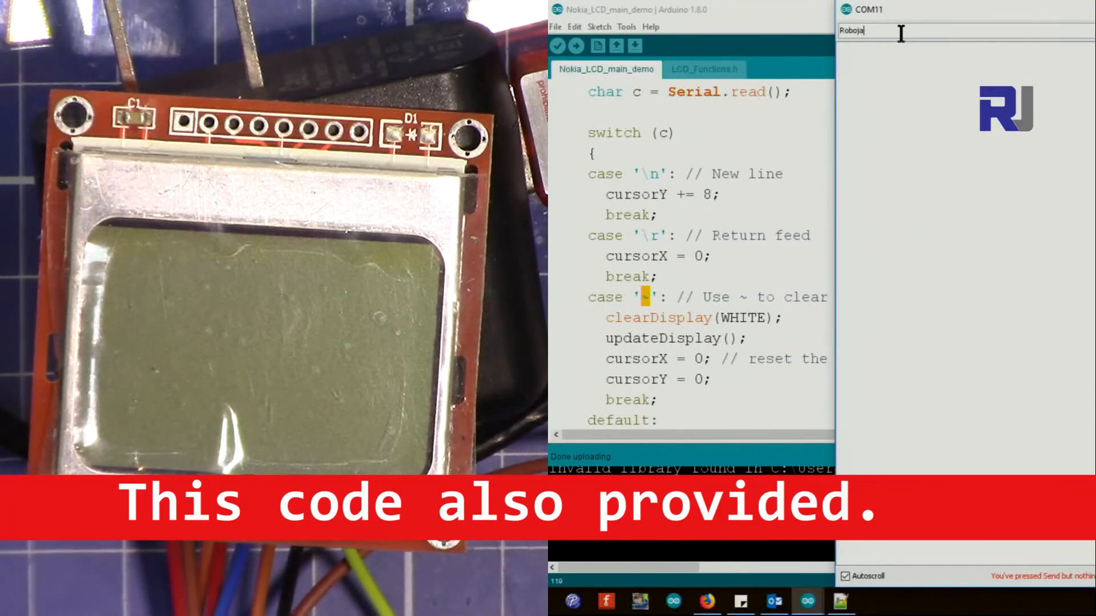